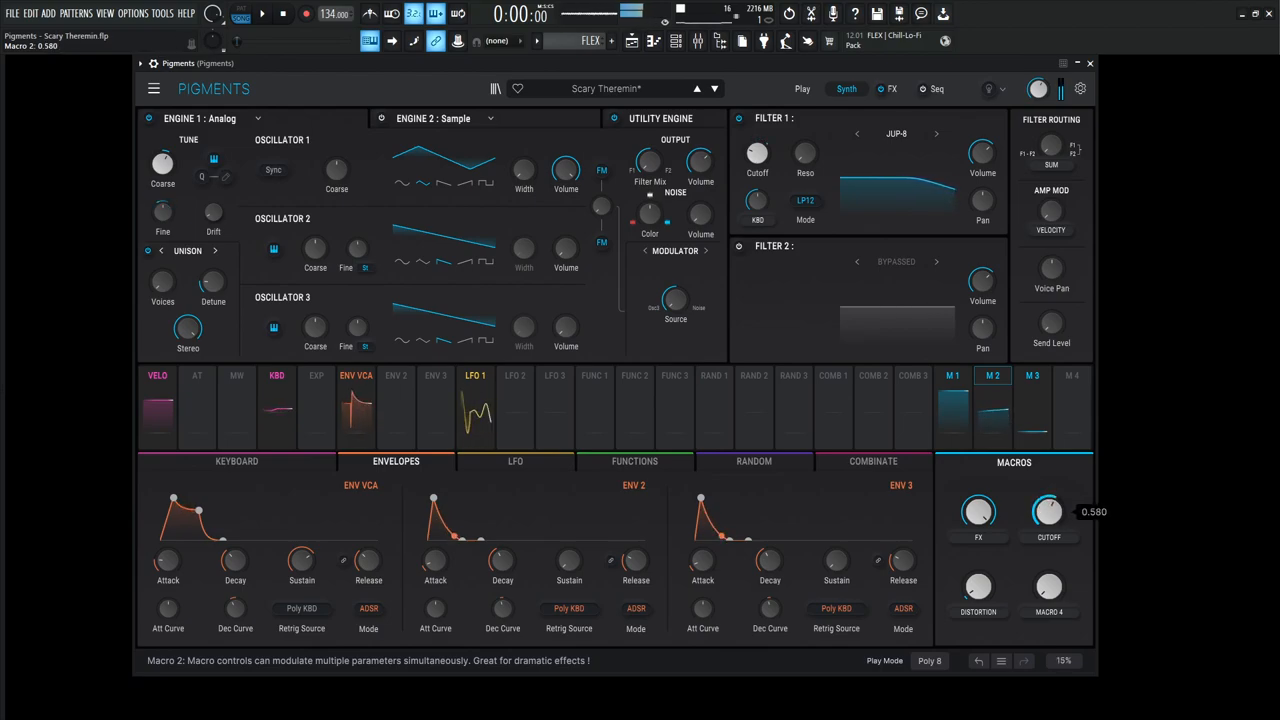
Sweep the filter cutoff macro while auditioning, then bring up the LFO settings.
{"action": "left_click_drag", "start_coordinate": [1048, 512], "coordinate": [1048, 480]}
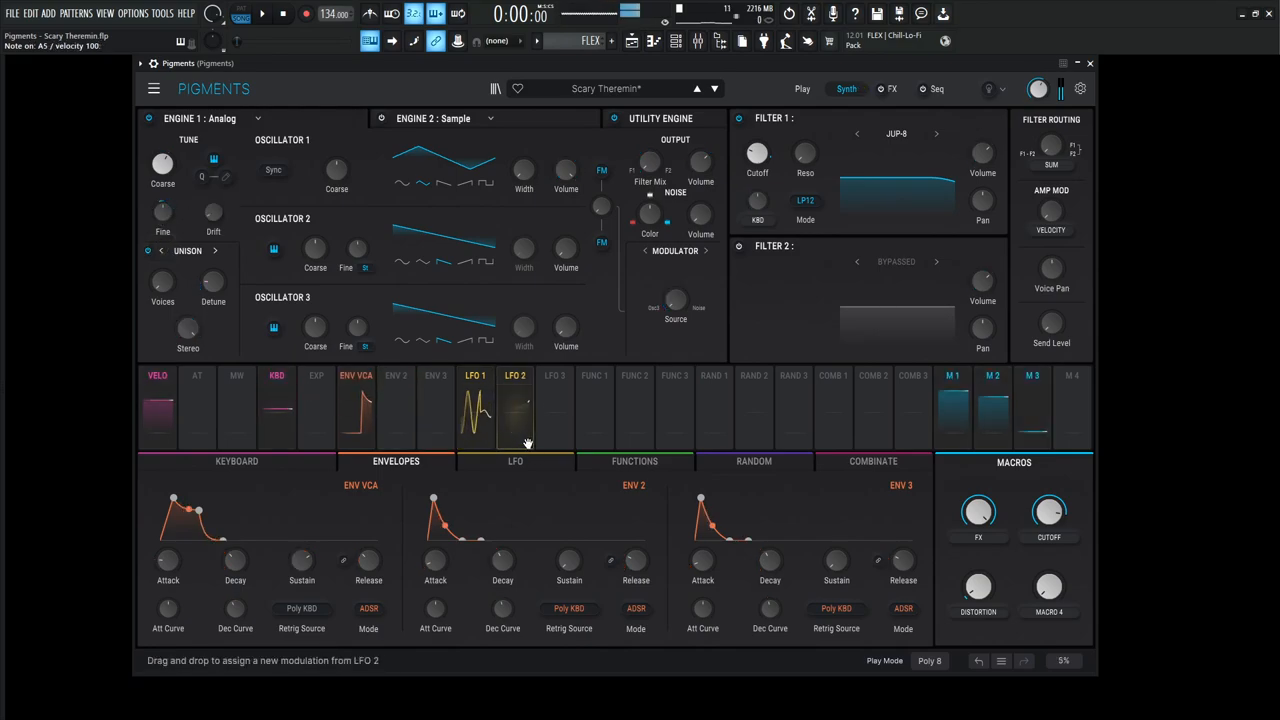
{"action": "left_click", "coordinate": [474, 376]}
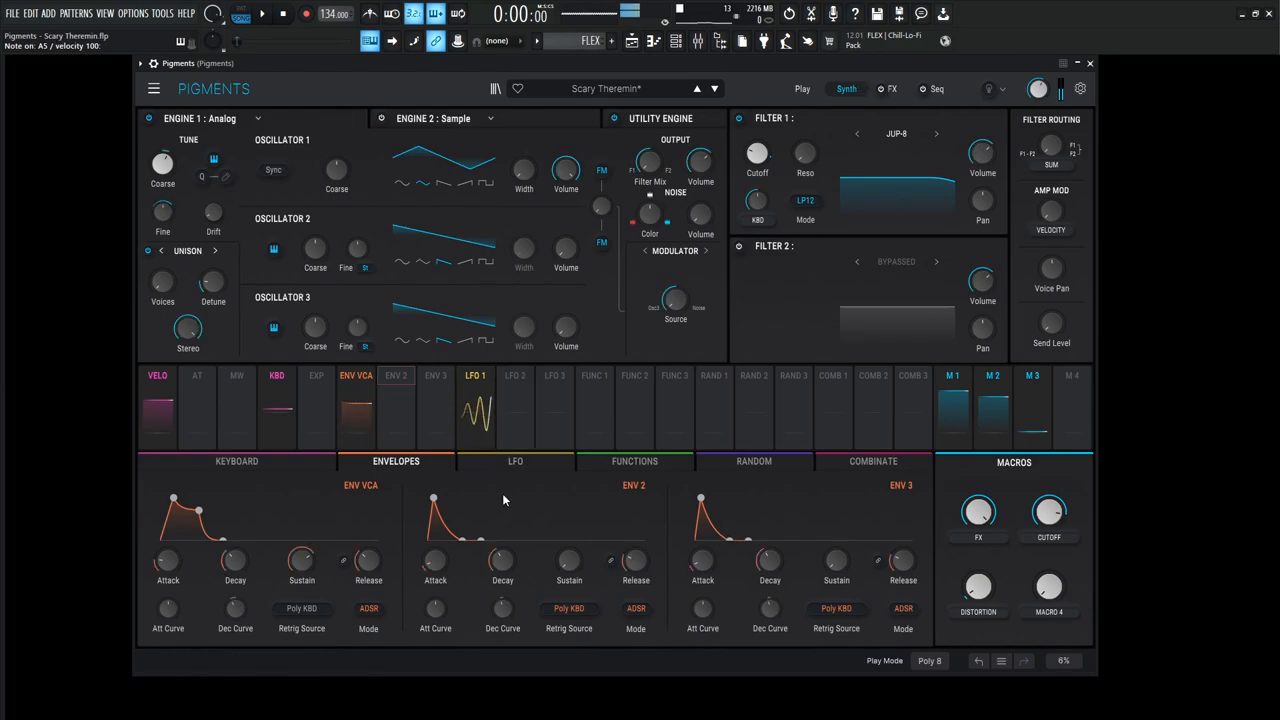
{"action": "left_click", "coordinate": [516, 460]}
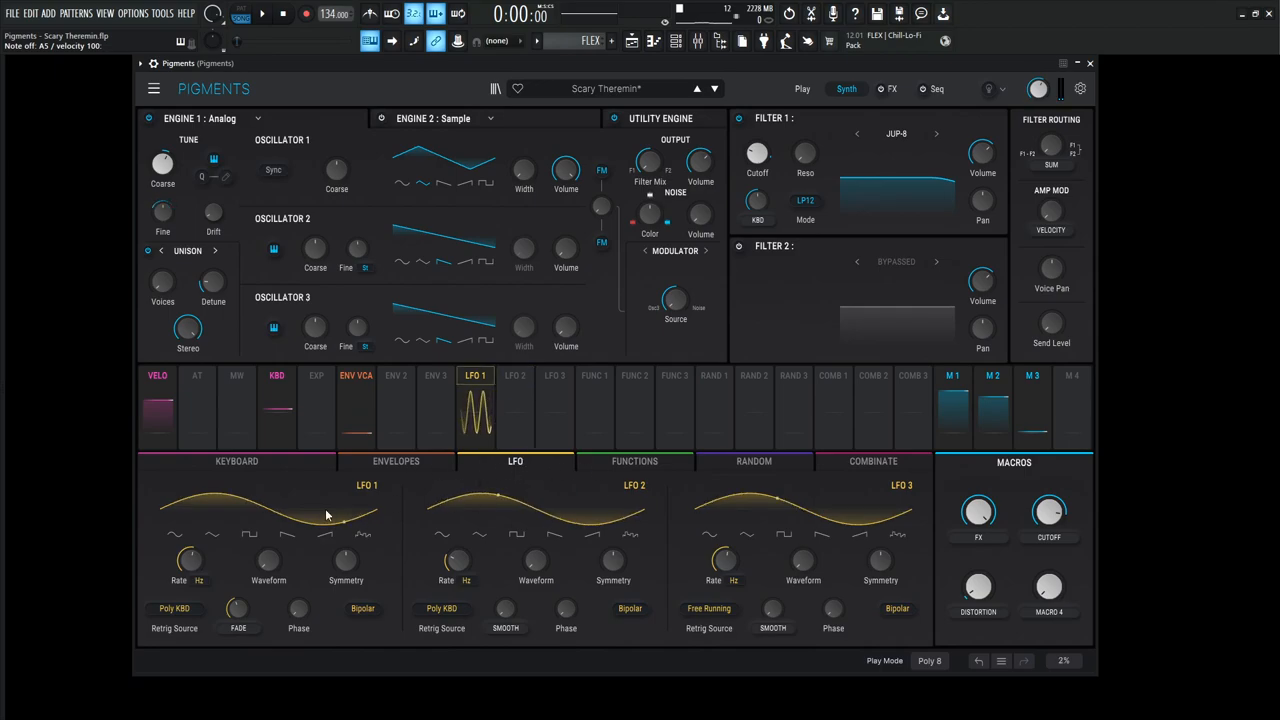
Lengthen LFO 1's Fade so the vibrato fades in over several seconds.
{"action": "left_click_drag", "start_coordinate": [190, 560], "coordinate": [190, 556]}
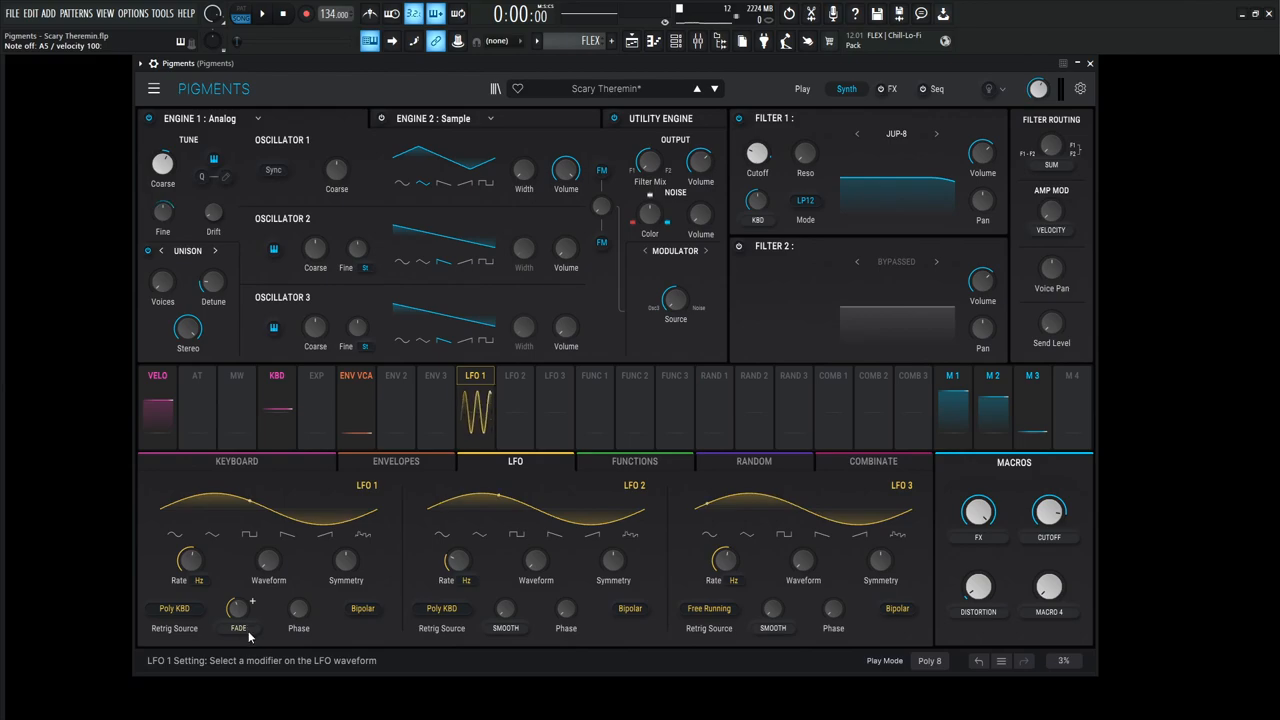
{"action": "left_click_drag", "start_coordinate": [238, 604], "coordinate": [238, 600]}
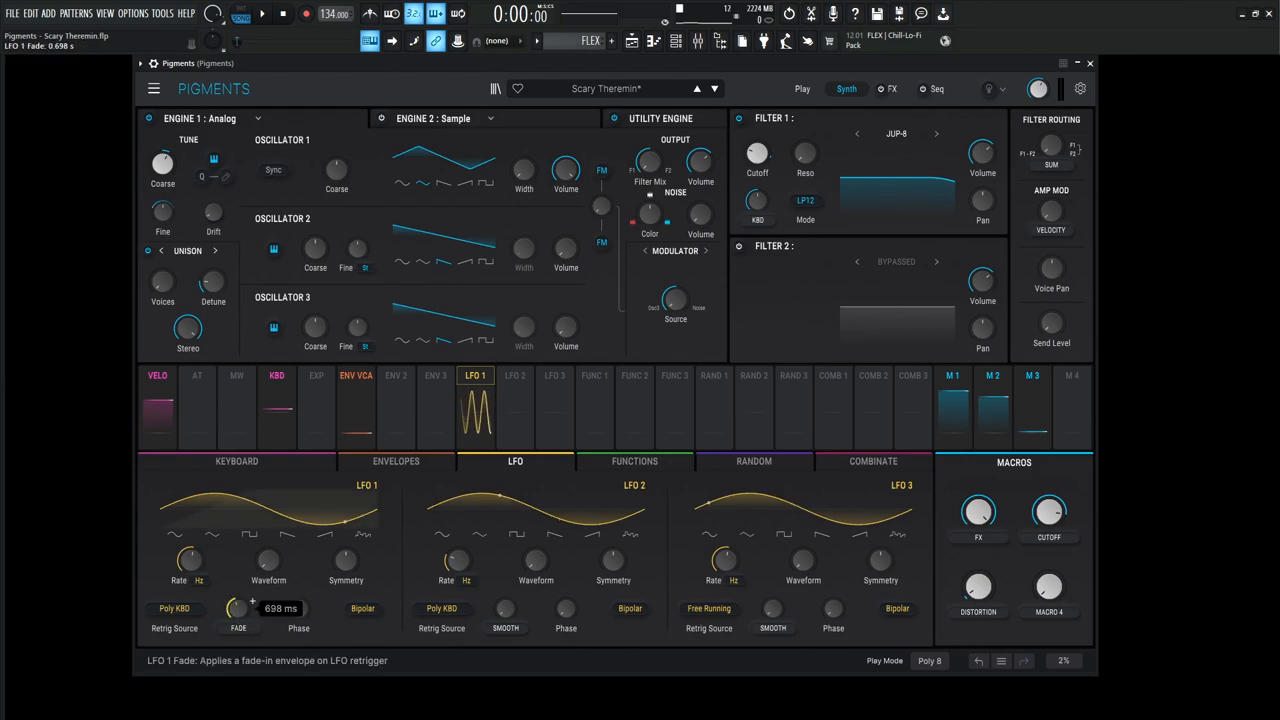
{"action": "left_click_drag", "start_coordinate": [238, 608], "coordinate": [232, 600]}
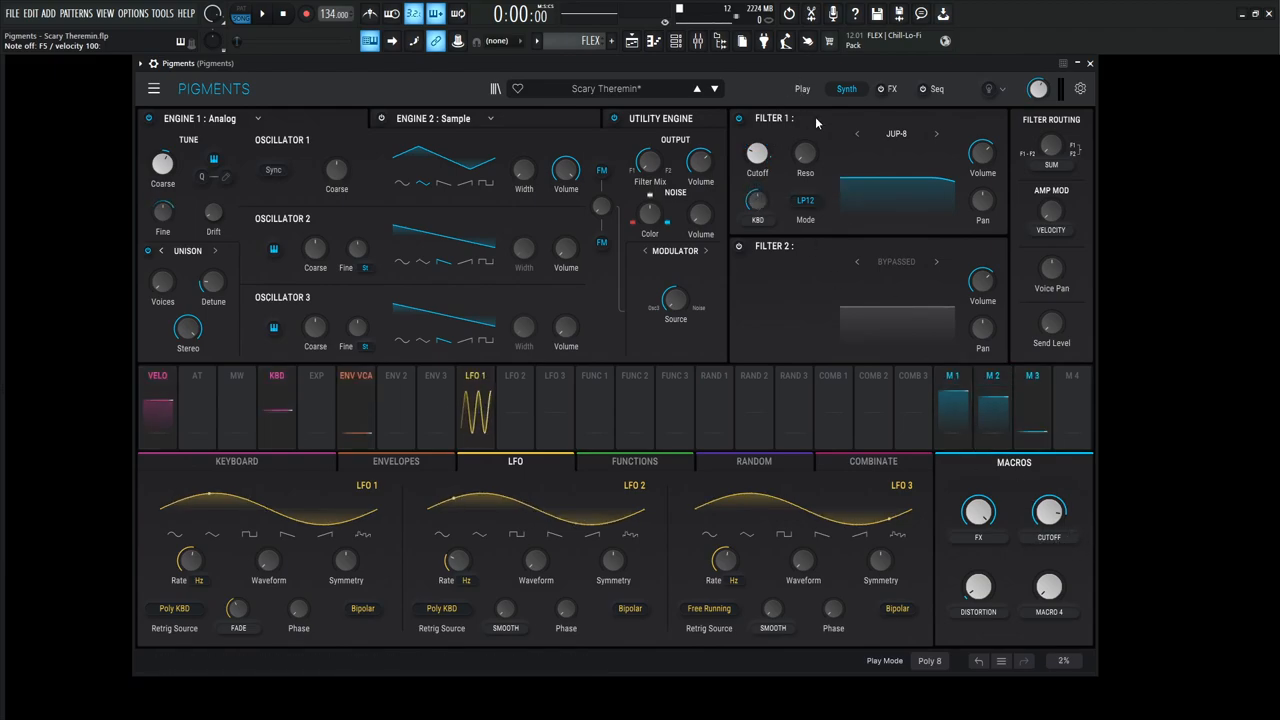
{"action": "left_click", "coordinate": [892, 88]}
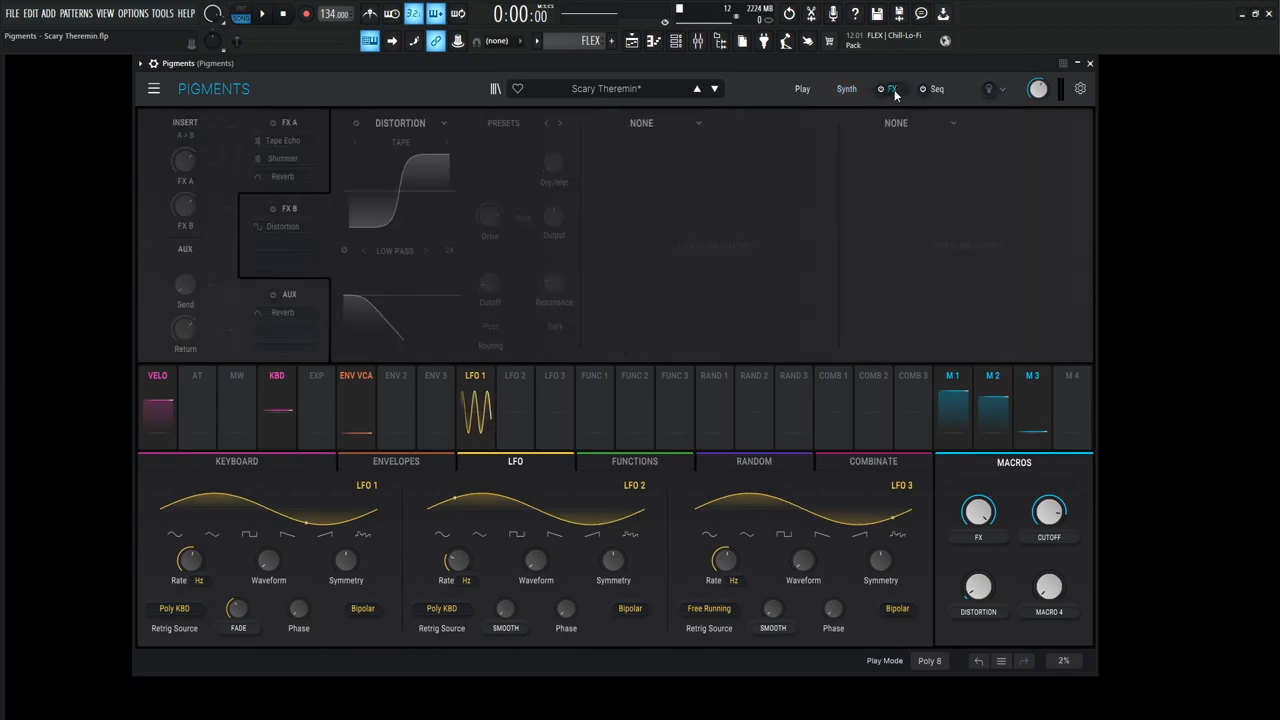
Show the FX A tape echo, shimmer and reverb chain and adjust the tape echo intensity.
{"action": "left_click", "coordinate": [890, 88]}
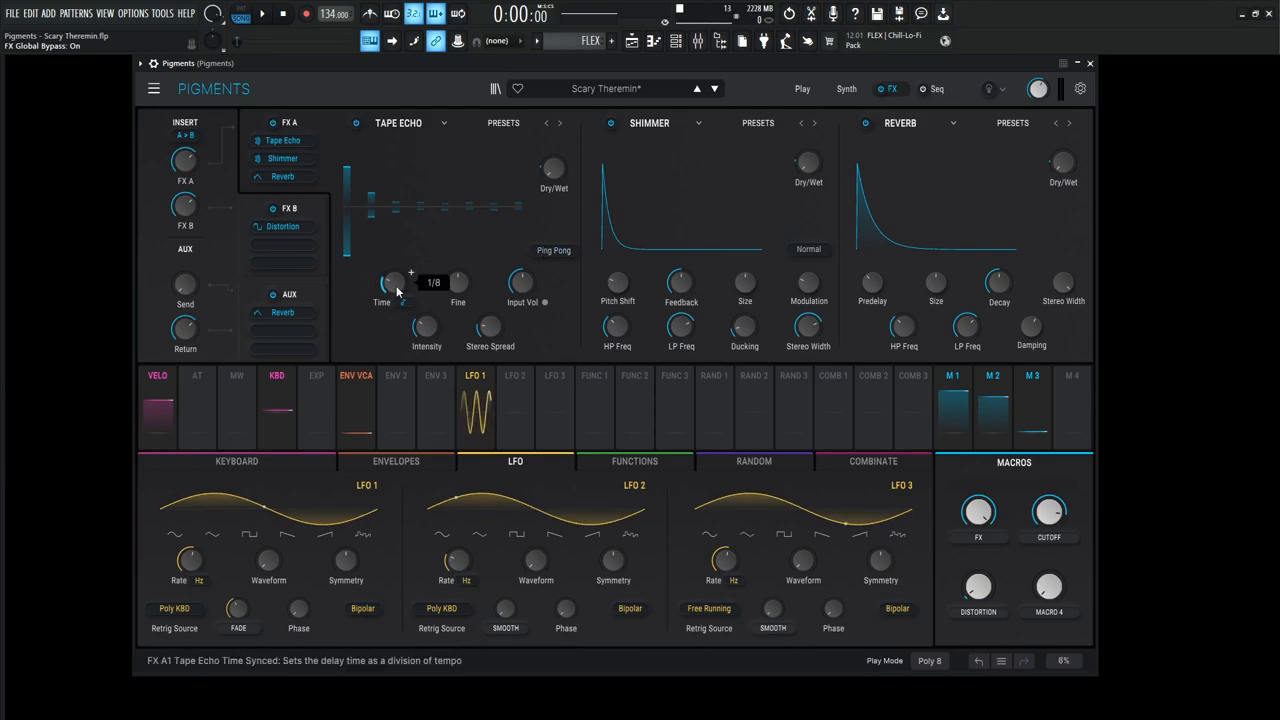
{"action": "mouse_move", "coordinate": [458, 284]}
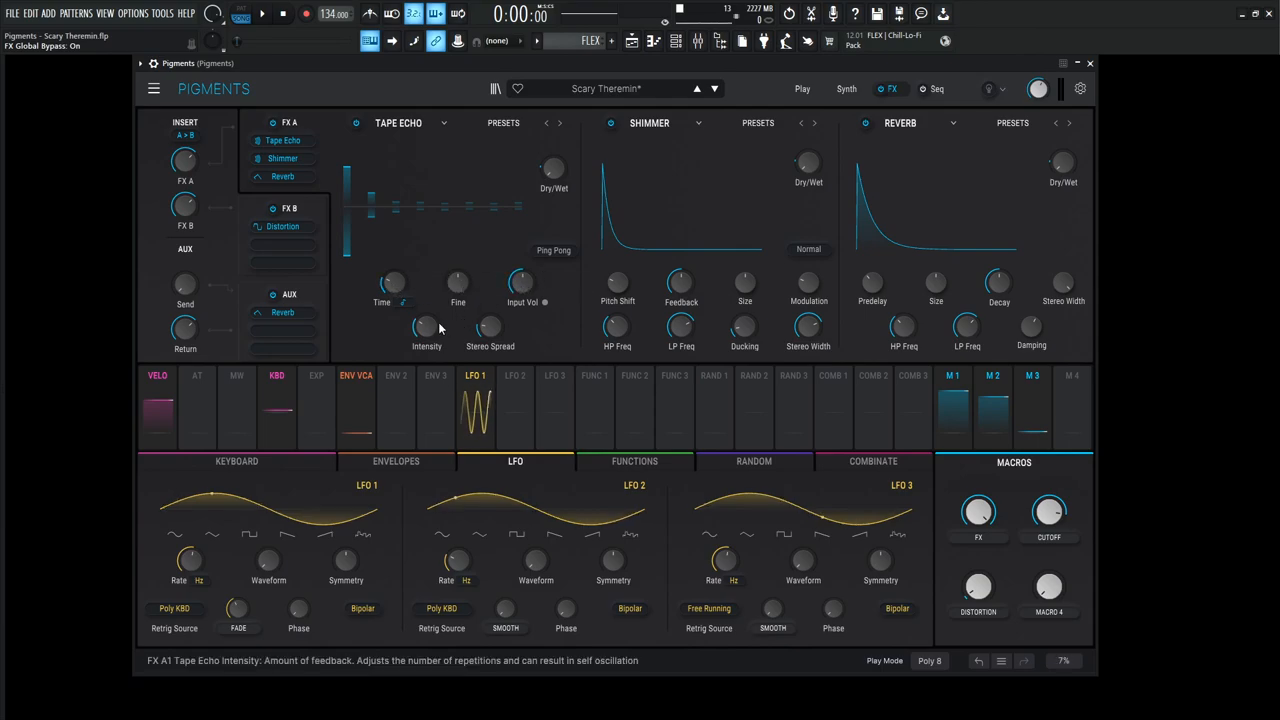
{"action": "left_click_drag", "start_coordinate": [426, 328], "coordinate": [426, 320]}
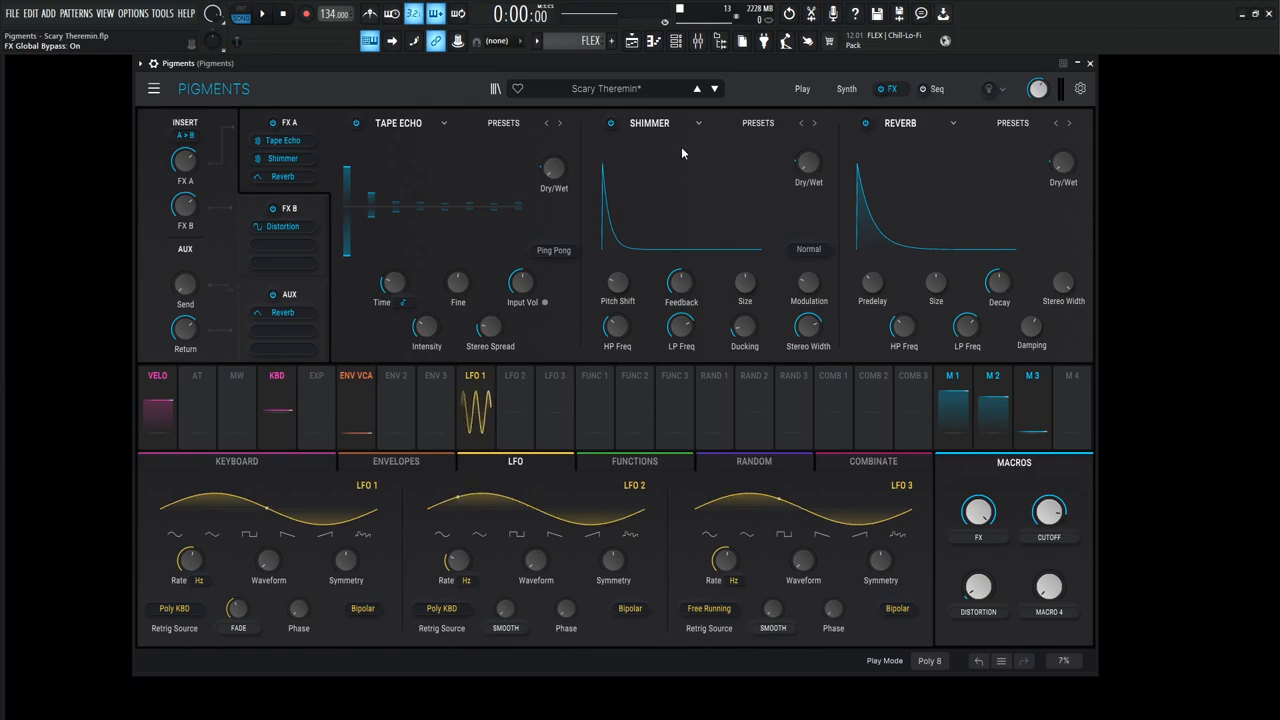
{"action": "mouse_move", "coordinate": [728, 228]}
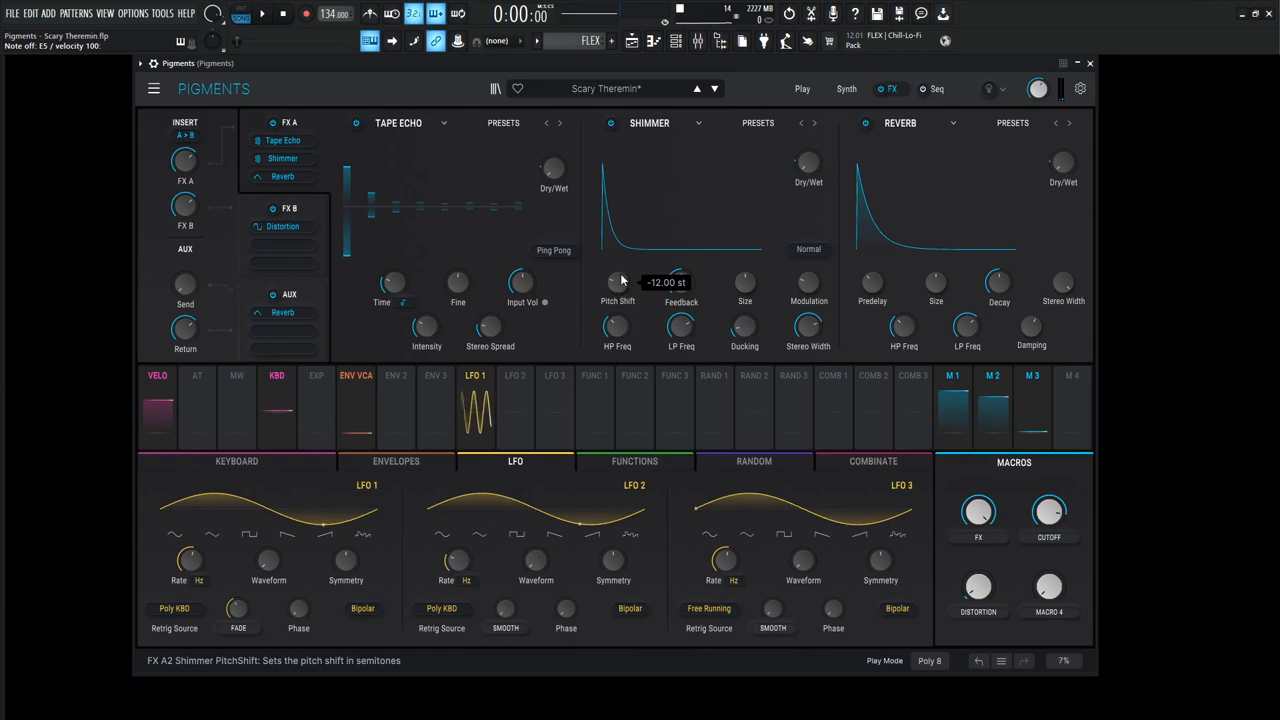
Set the shimmer pitch shift to -12 st and adjust its high-pass frequency.
{"action": "left_click_drag", "start_coordinate": [616, 282], "coordinate": [616, 290]}
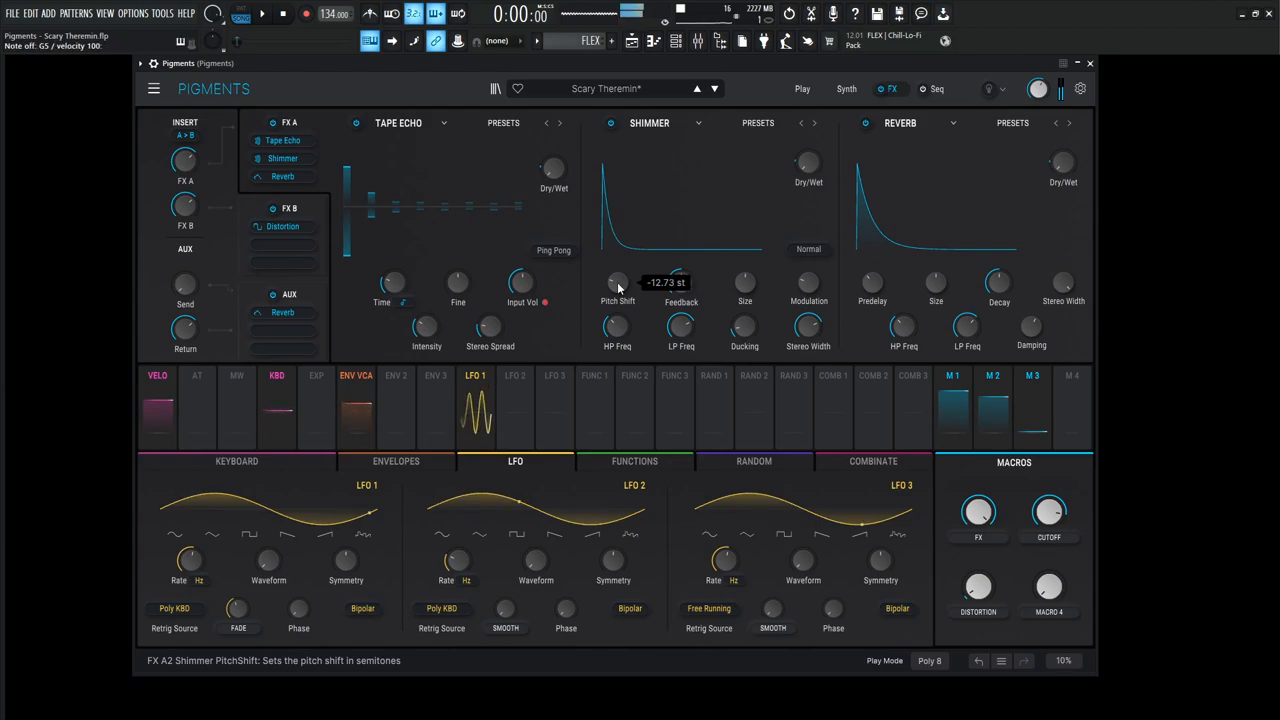
{"action": "left_click_drag", "start_coordinate": [616, 282], "coordinate": [616, 278]}
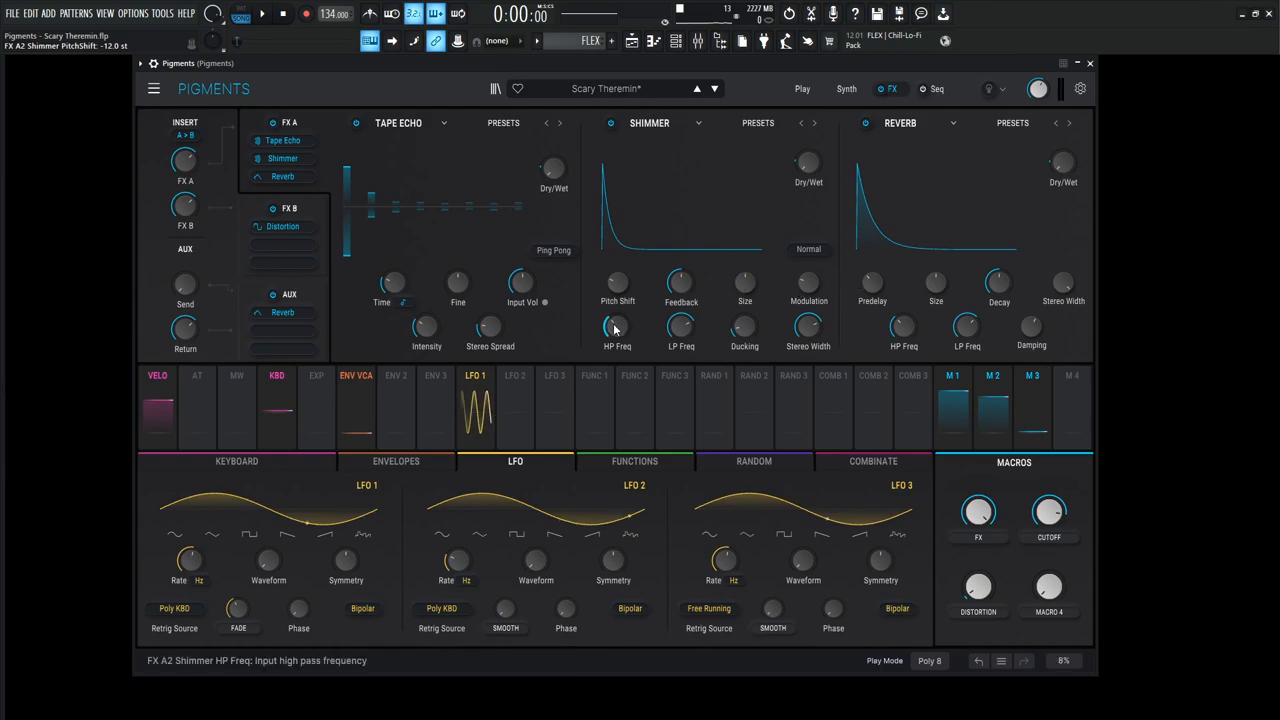
{"action": "left_click_drag", "start_coordinate": [616, 328], "coordinate": [680, 328]}
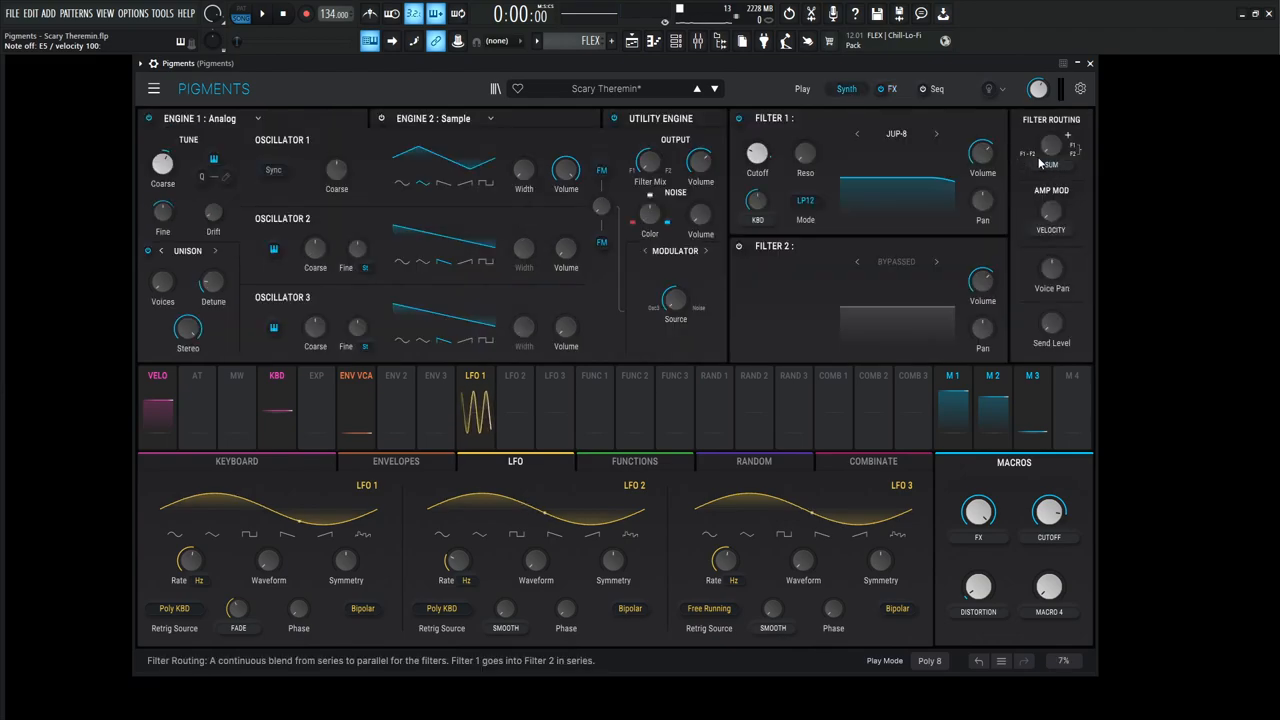
Show the tape distortion effect on the FX B insert.
{"action": "left_click", "coordinate": [892, 88]}
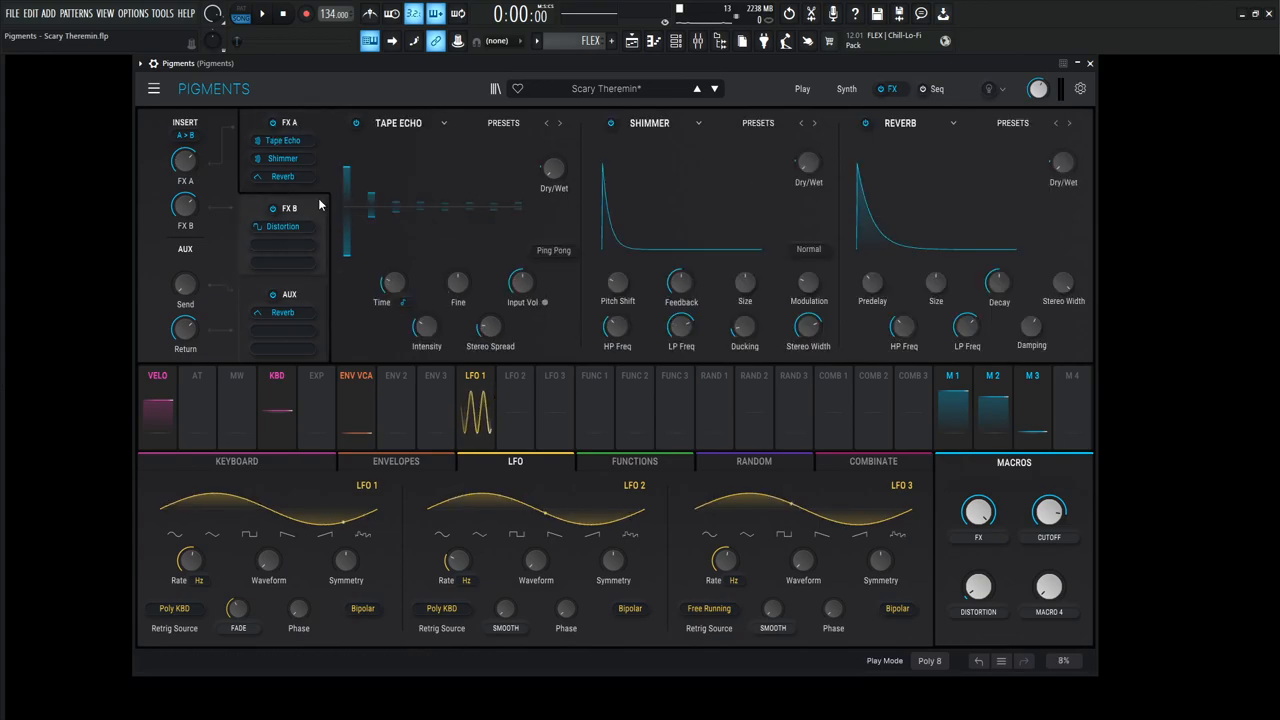
{"action": "left_click", "coordinate": [282, 226]}
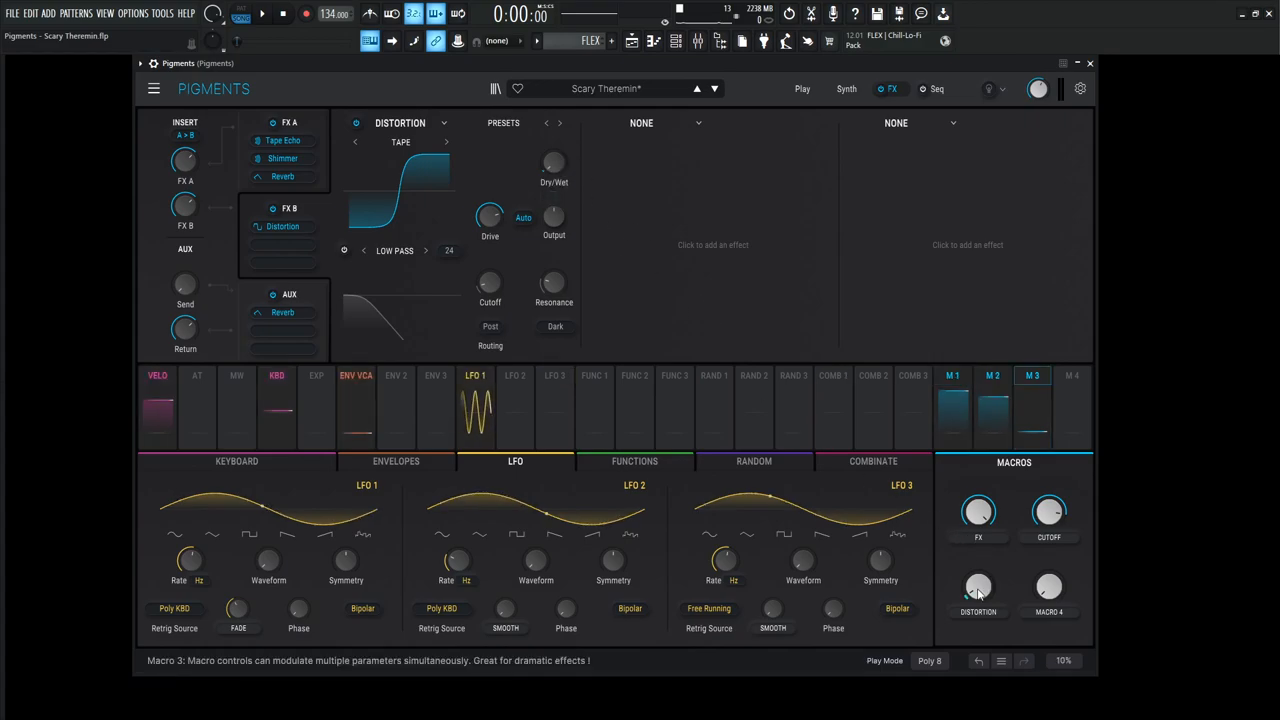
Try the distortion macro, raising it and then bringing it back to zero.
{"action": "left_click_drag", "start_coordinate": [978, 588], "coordinate": [978, 580]}
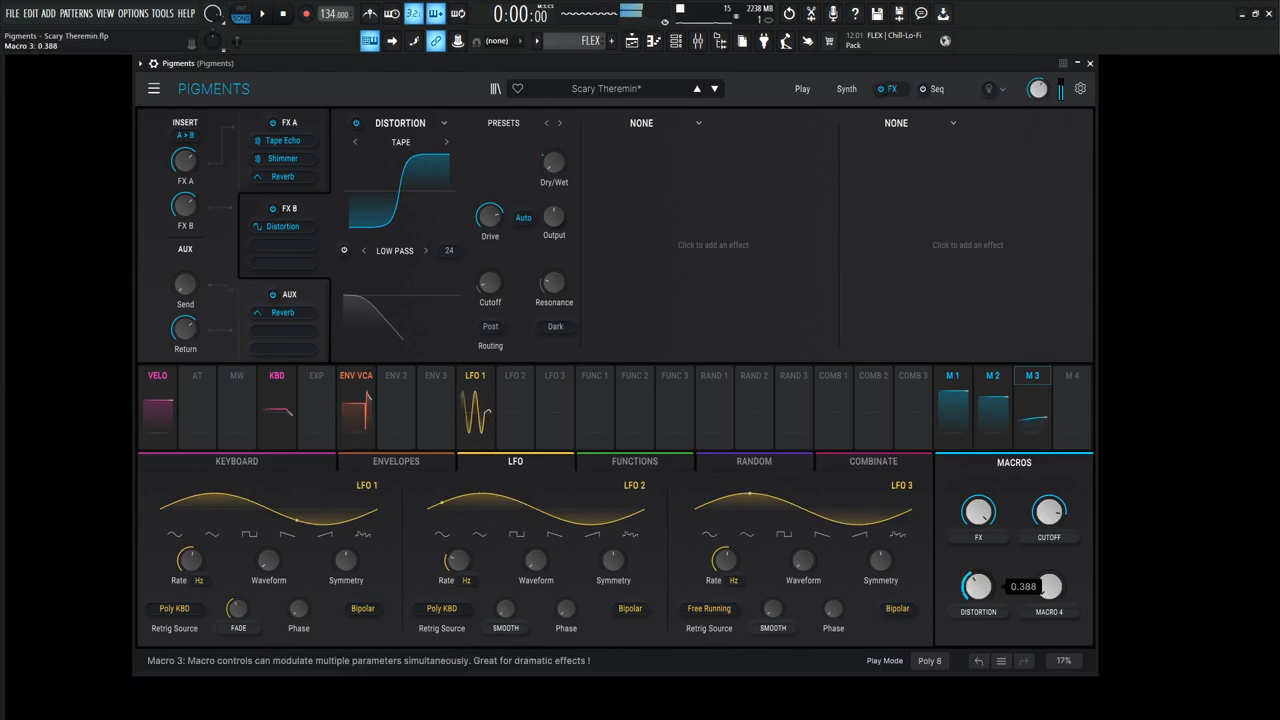
{"action": "left_click_drag", "start_coordinate": [978, 586], "coordinate": [978, 560]}
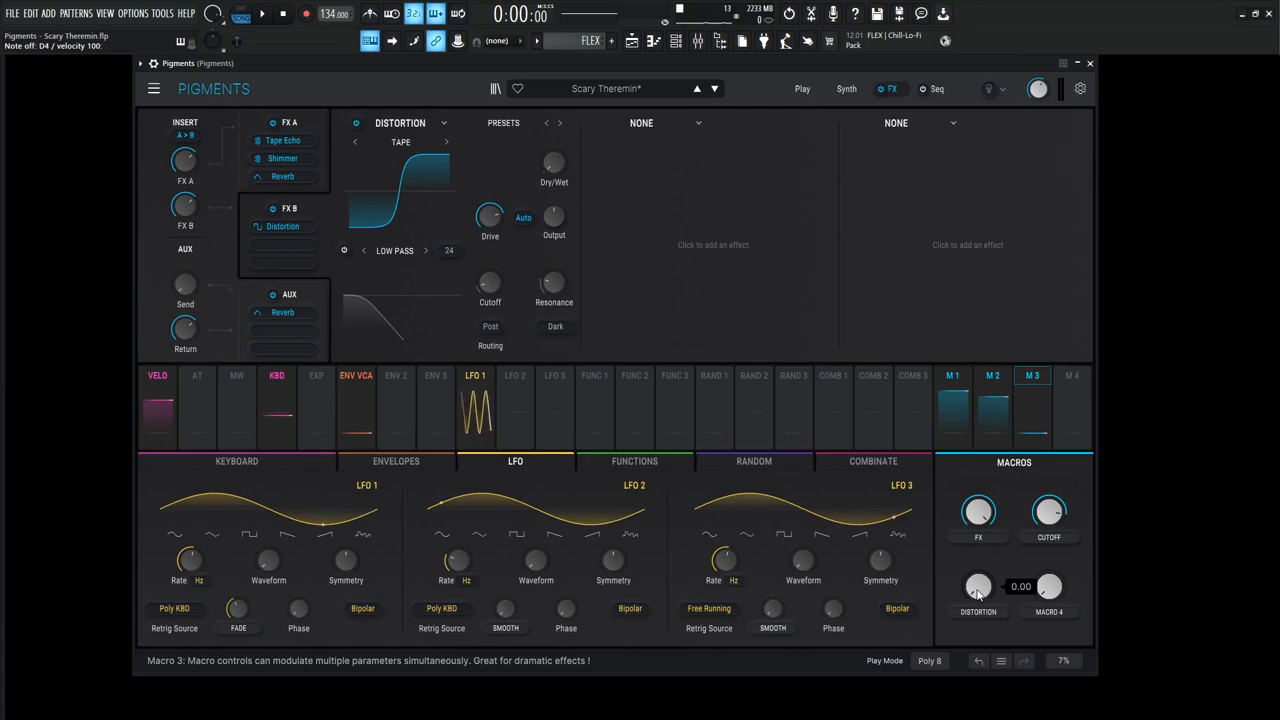
{"action": "left_click_drag", "start_coordinate": [976, 588], "coordinate": [976, 560]}
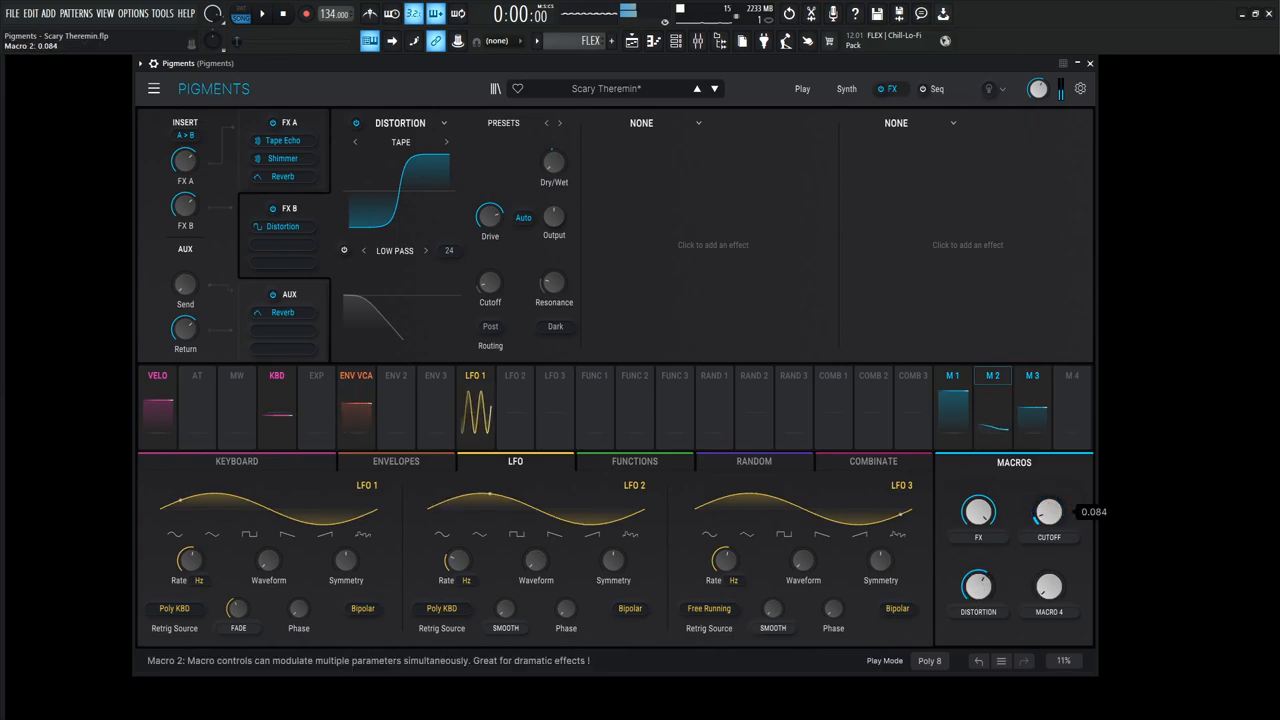
Open the cutoff macro fully to 1.00, view keyboard settings, and return to the synth engines.
{"action": "left_click_drag", "start_coordinate": [1048, 512], "coordinate": [1048, 524]}
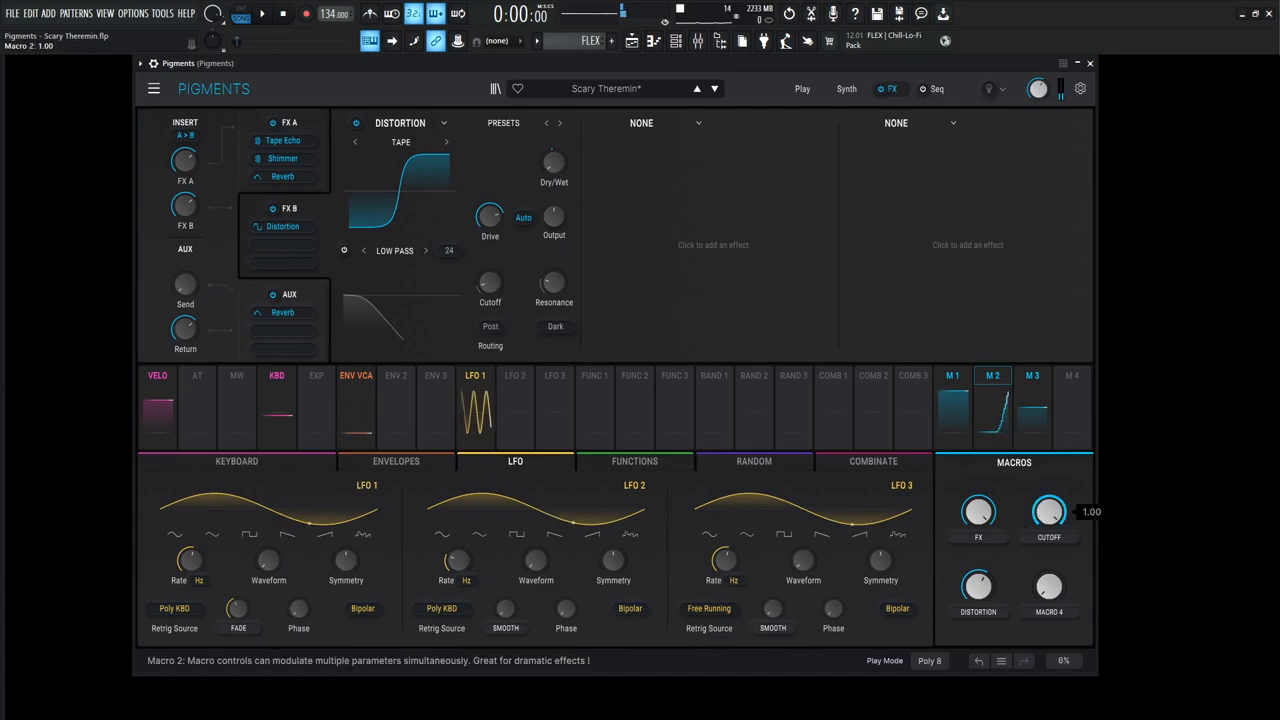
{"action": "left_click", "coordinate": [236, 460]}
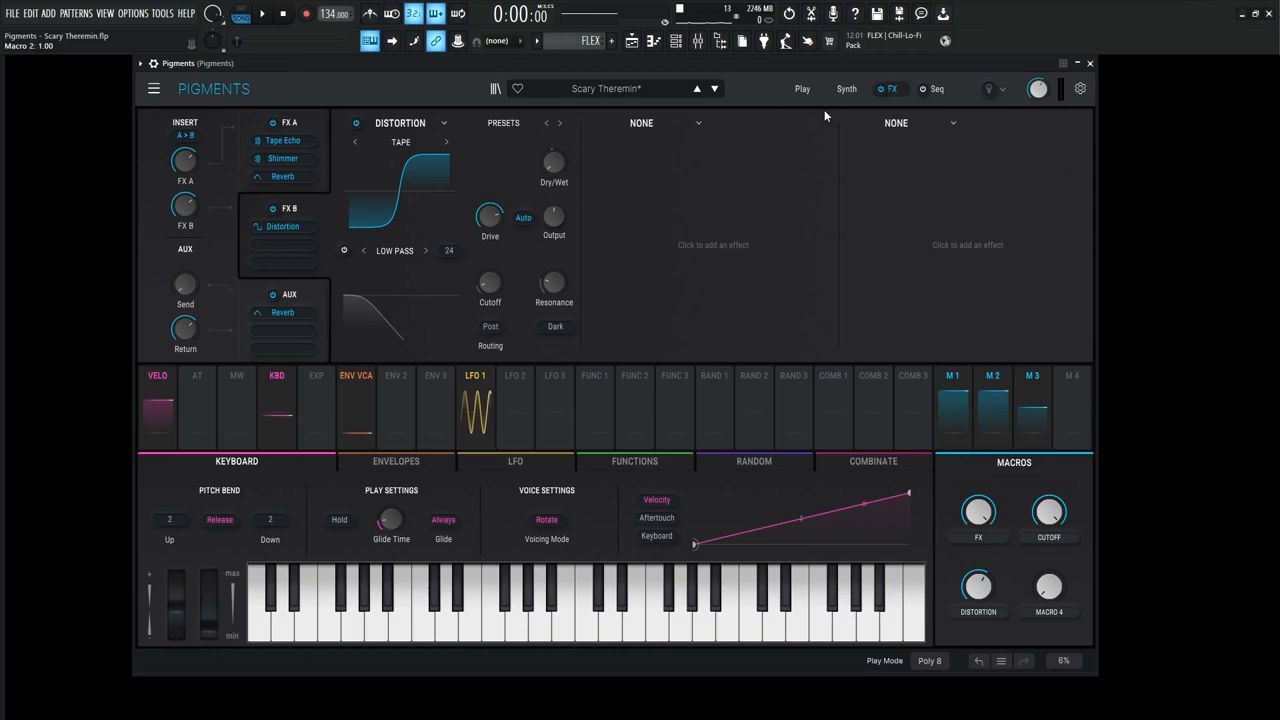
{"action": "left_click", "coordinate": [846, 88]}
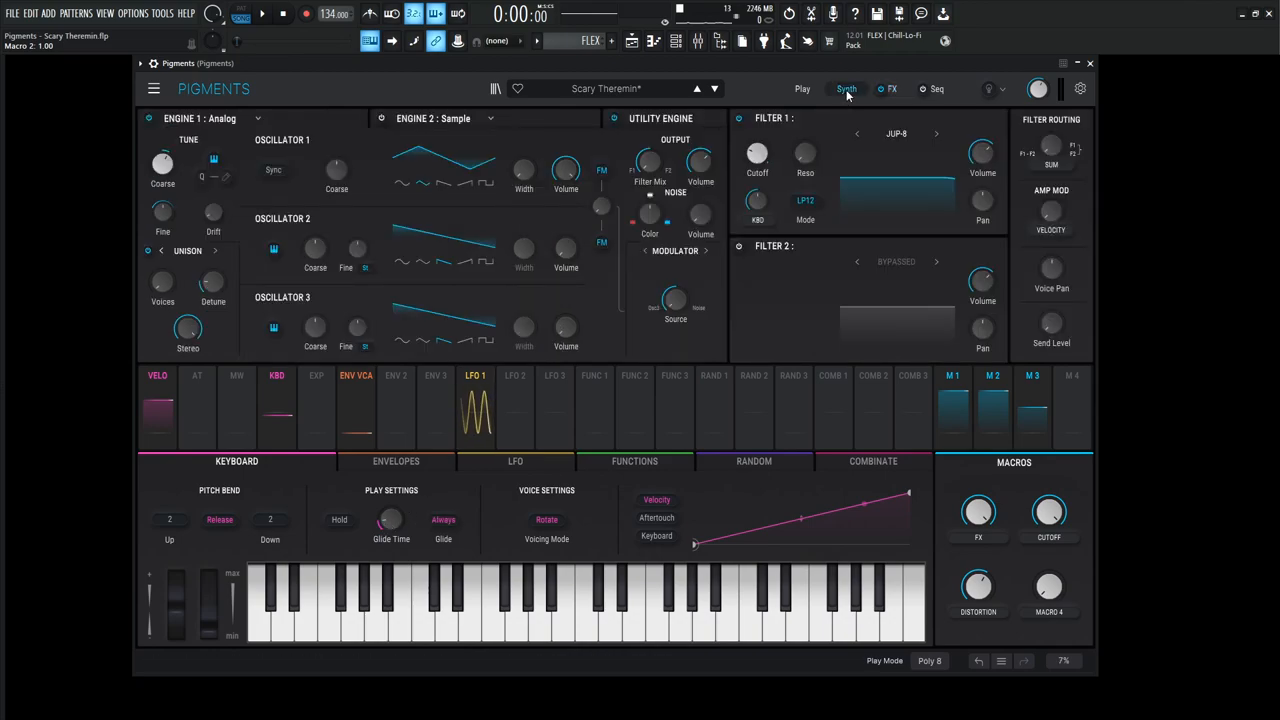